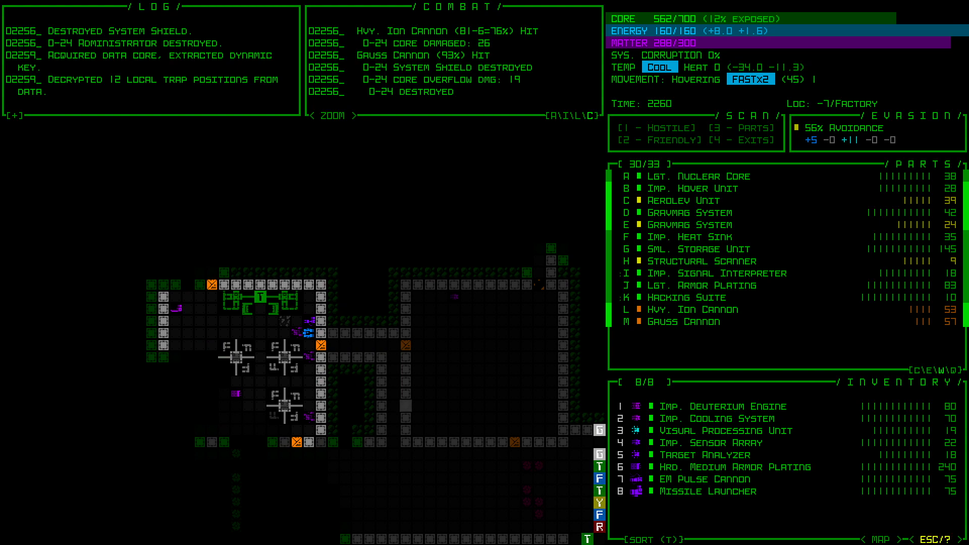
Step: Click in the lower-right interface area during the D-24 Administrator fight
left_click(729, 479)
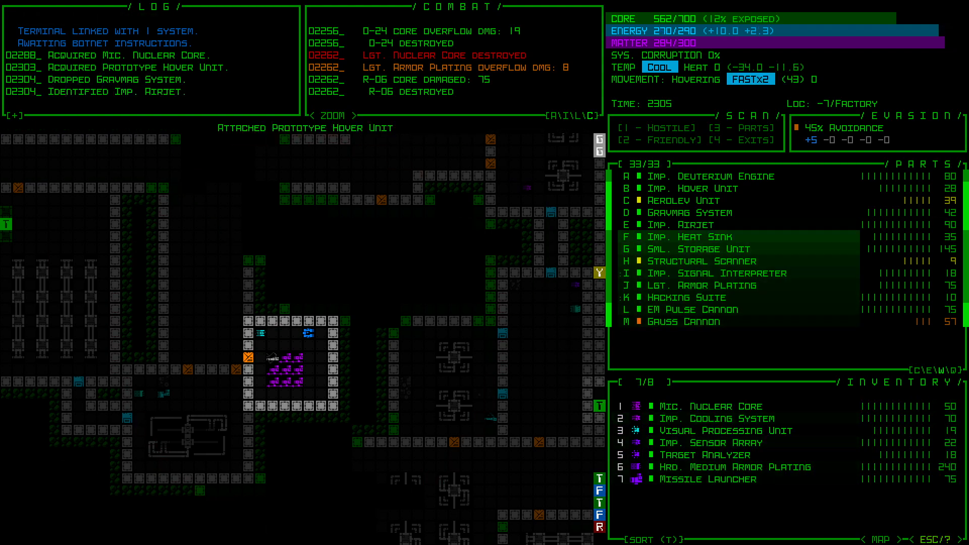
Step: View the prototype Imp. Airjet's stats, then close its details
left_click(680, 224)
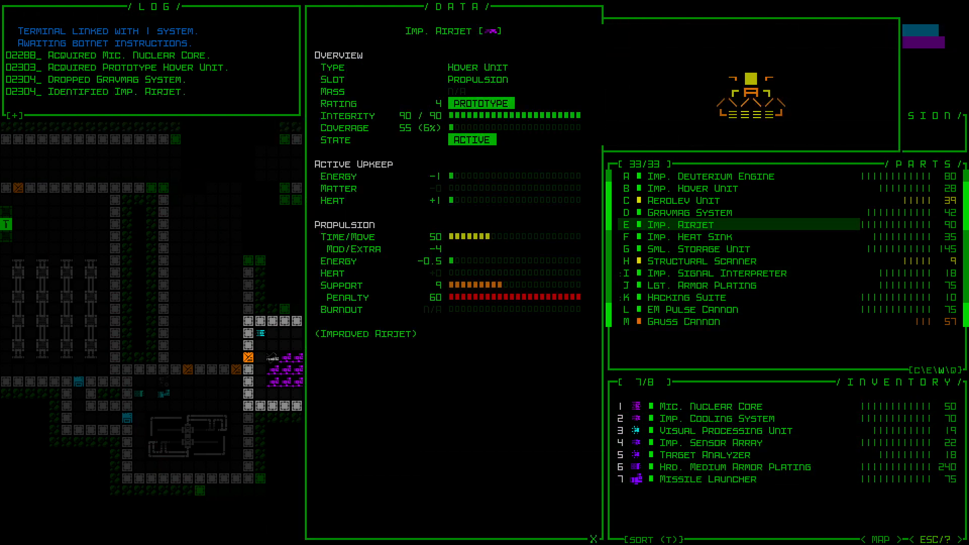
left_click(680, 200)
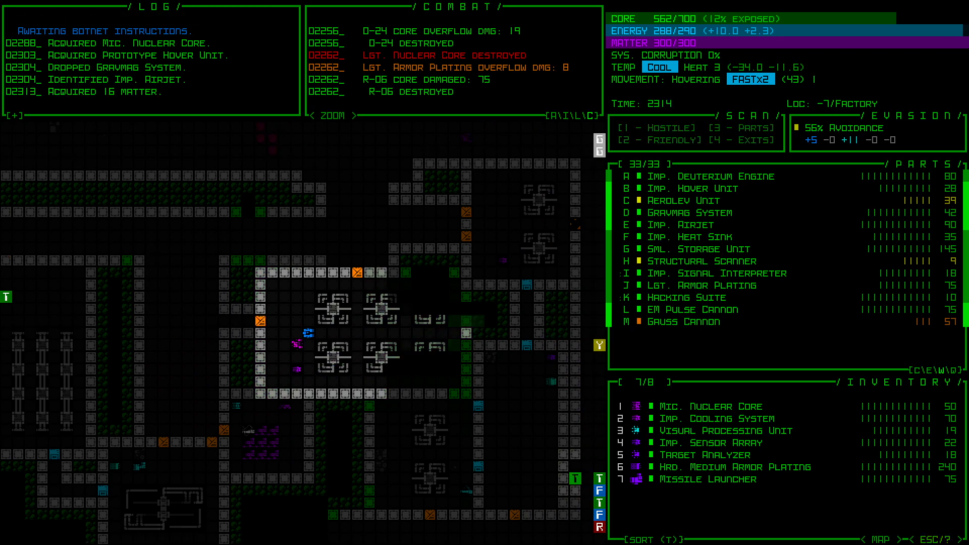
scroll("right", 3)
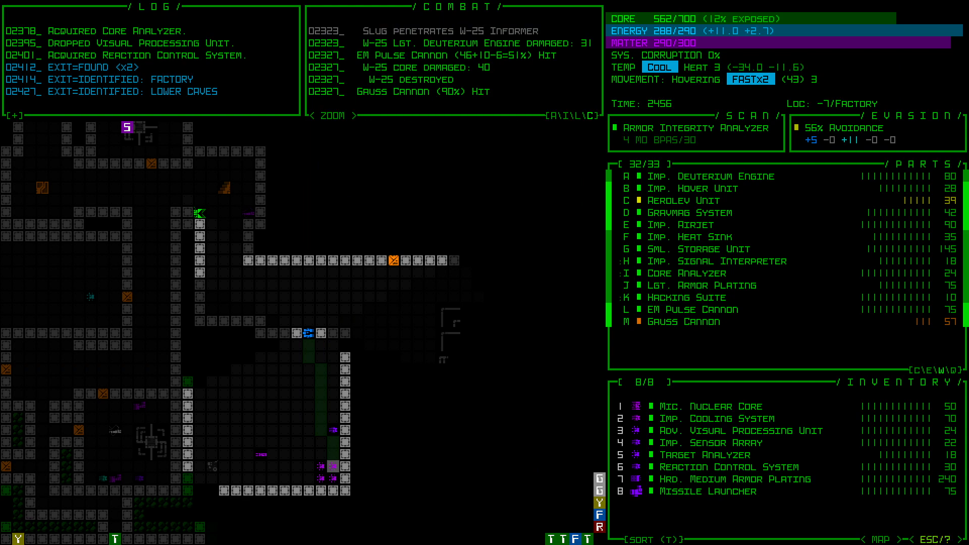
Step: Click on the part list while fighting the W-25 Informer
left_click(680, 273)
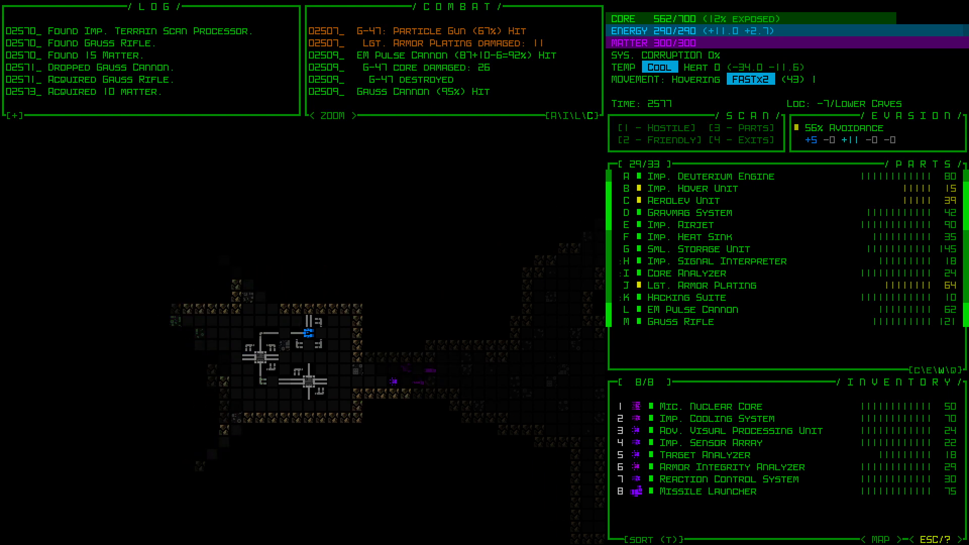
Step: Move the robot down through the Lower Caves after equipping the Gauss Rifle
key("Down")
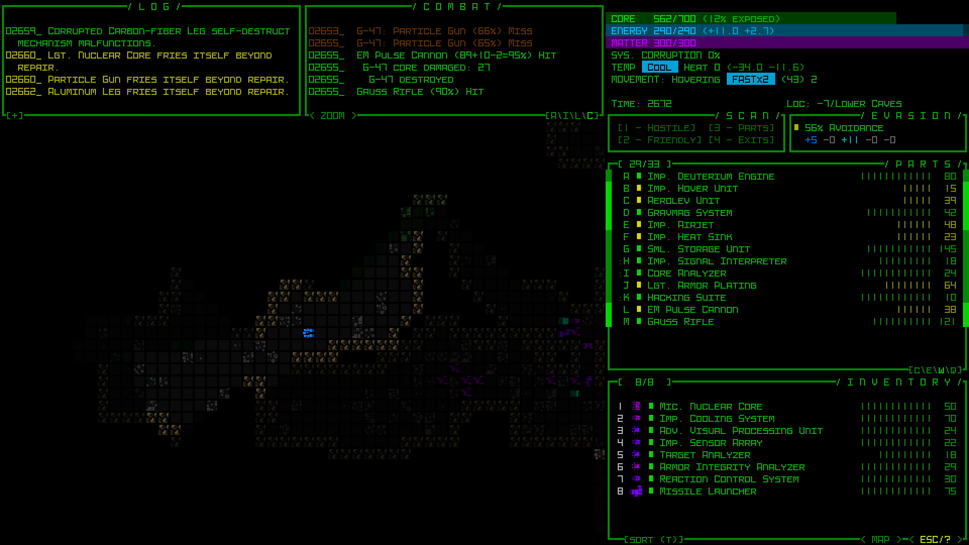
Step: Move the robot right after destroying the G-47
key("Right")
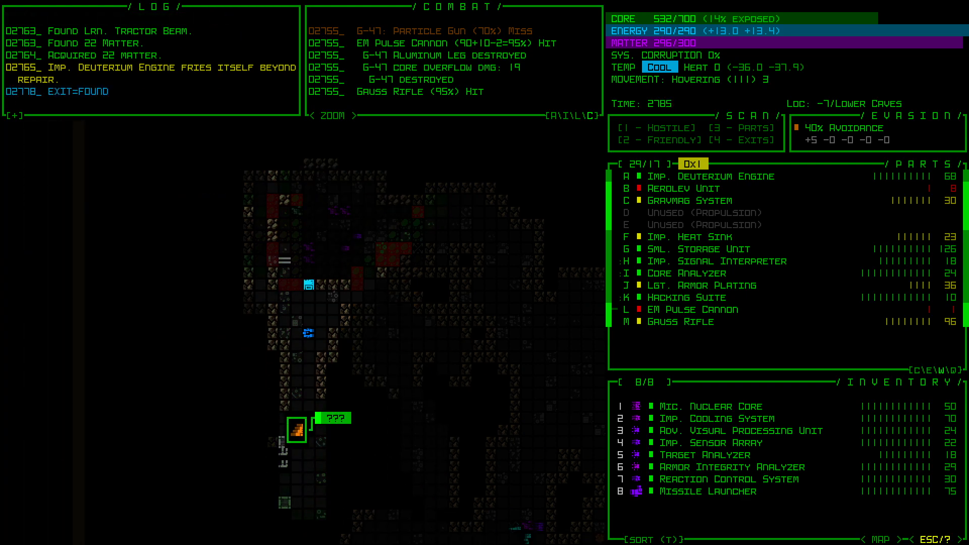
Step: Move the robot up through the Lower Caves toward the exit
key("Up")
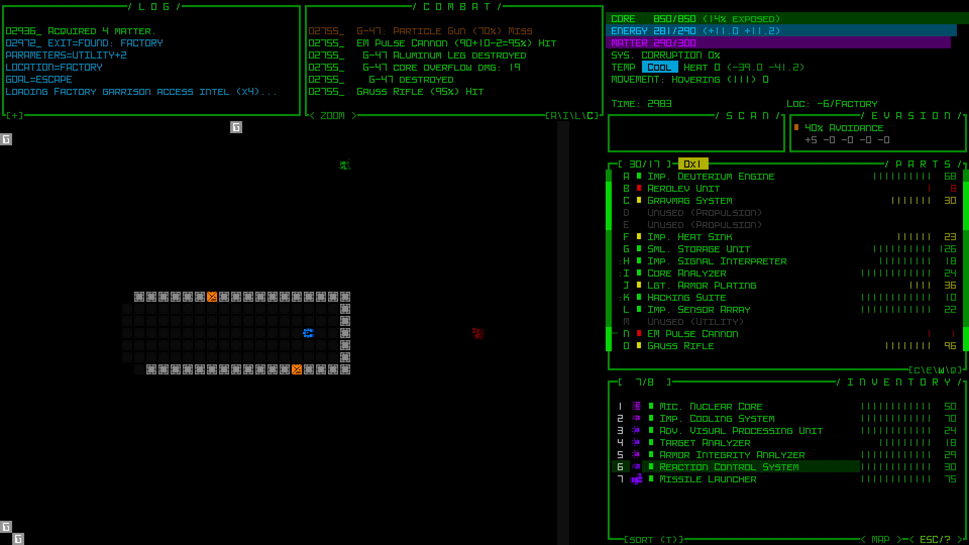
left_click(749, 466)
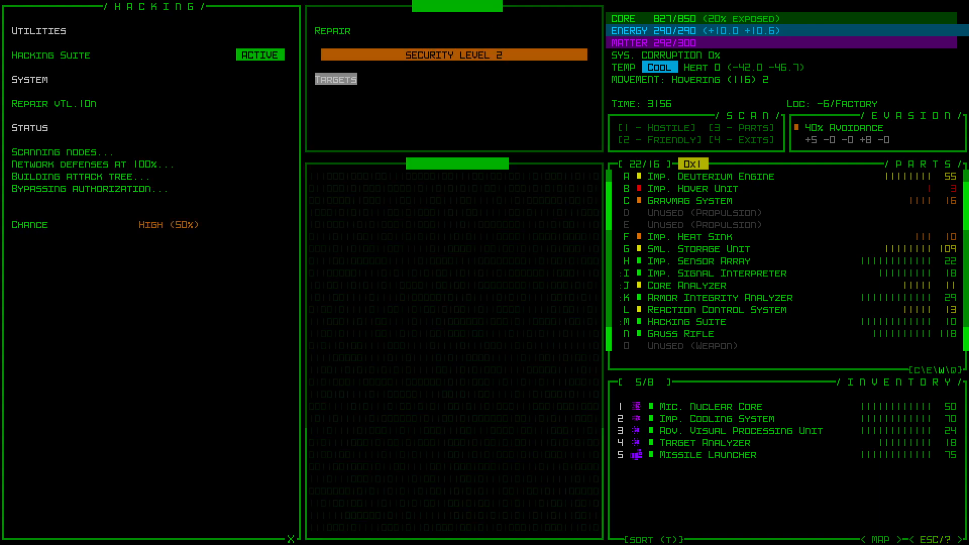
Step: Select a target on the security-level-2 repair station terminal
left_click(336, 79)
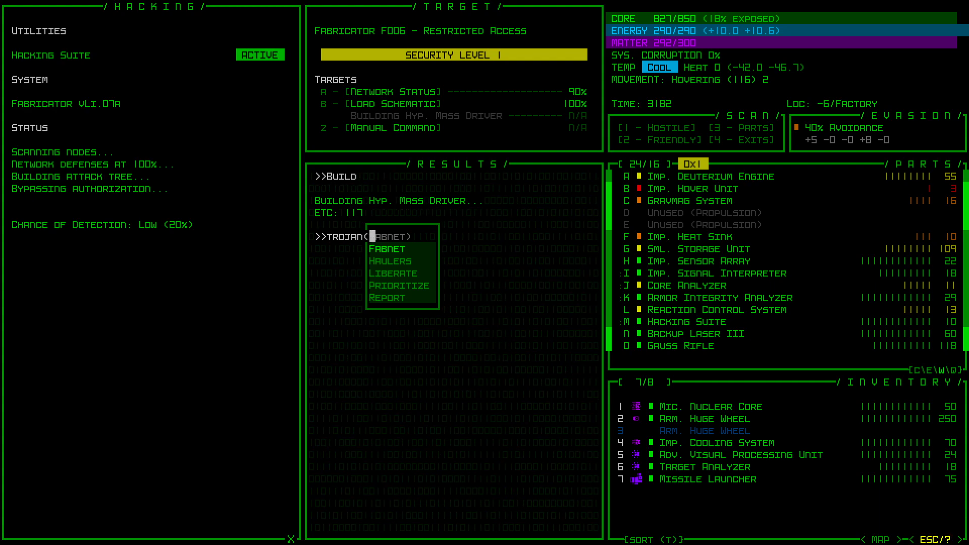
Step: Click in Fabricator F006's hacking interface while building the Hyp. Mass Driver
left_click(399, 284)
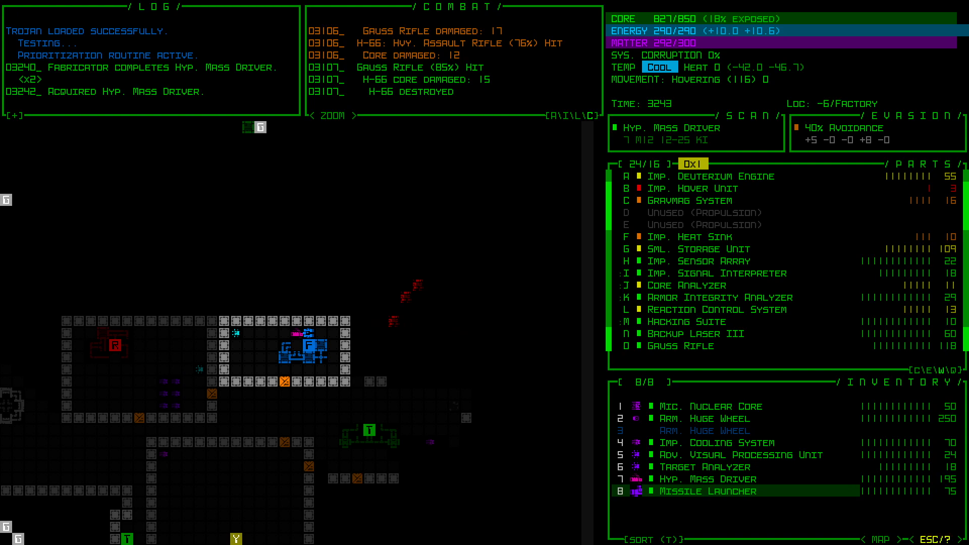
Step: Pick up the fabricated Hyp. Mass Driver into inventory
left_click(710, 479)
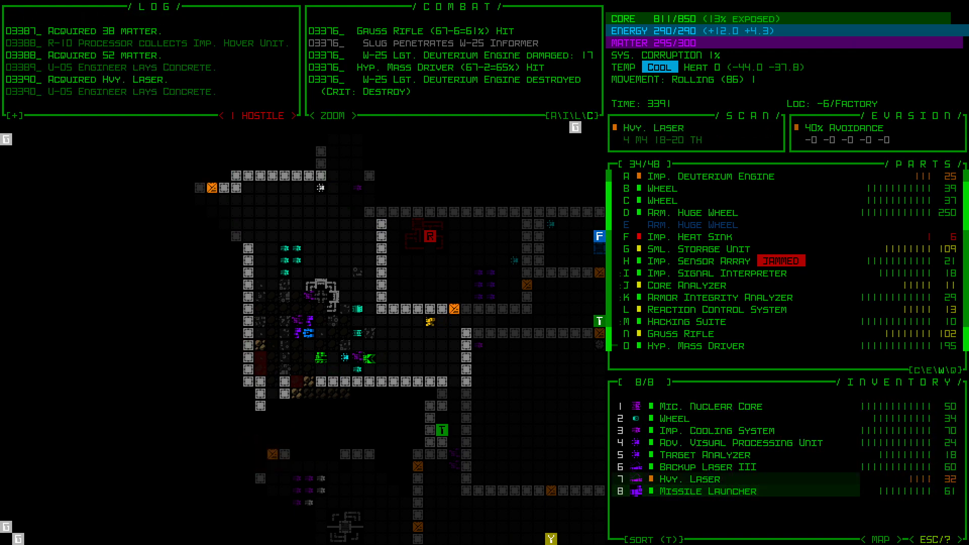
Step: Drop the Hvy. Laser from inventory slot 7
left_click(697, 478)
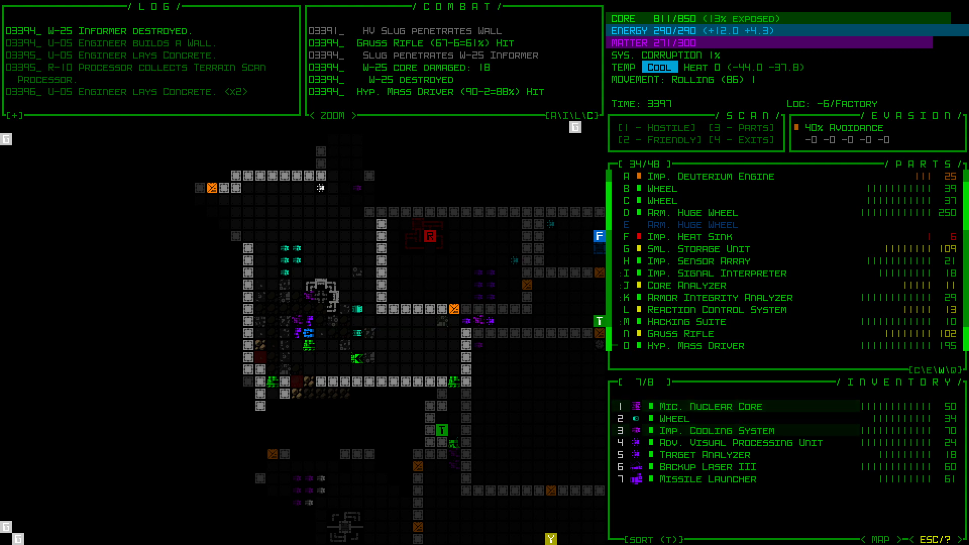
mouse_move(320, 188)
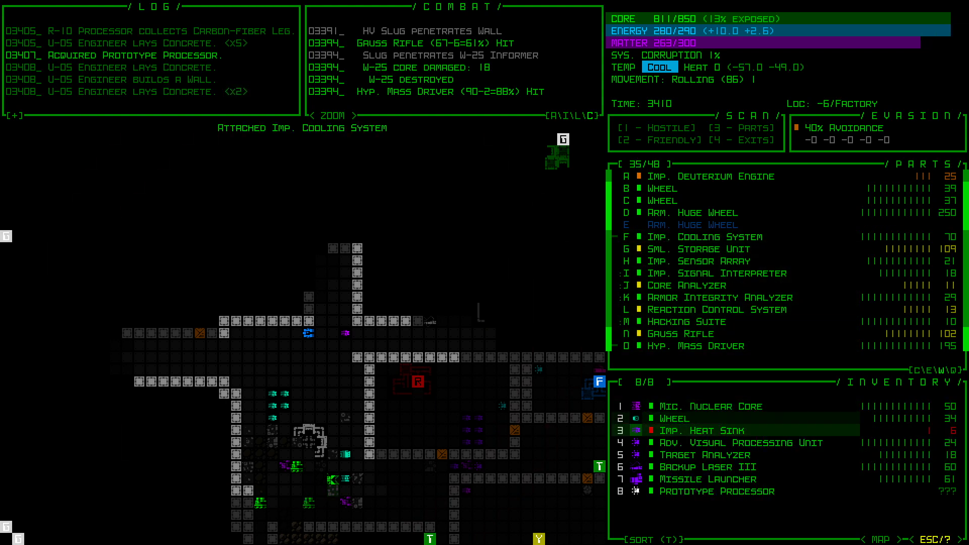
Step: Drop the old Imp. Heat Sink, keeping the Imp. Cooling System attached
left_click(707, 430)
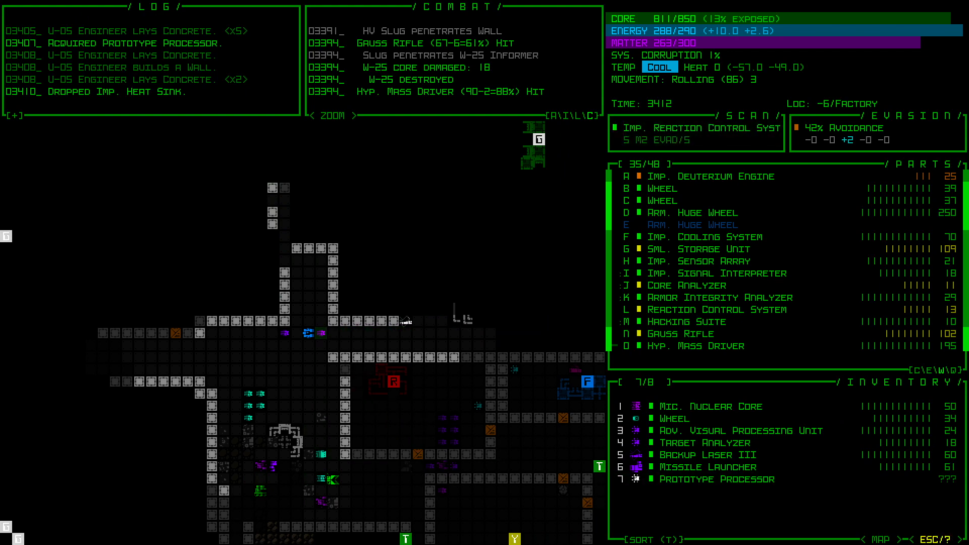
left_click(711, 309)
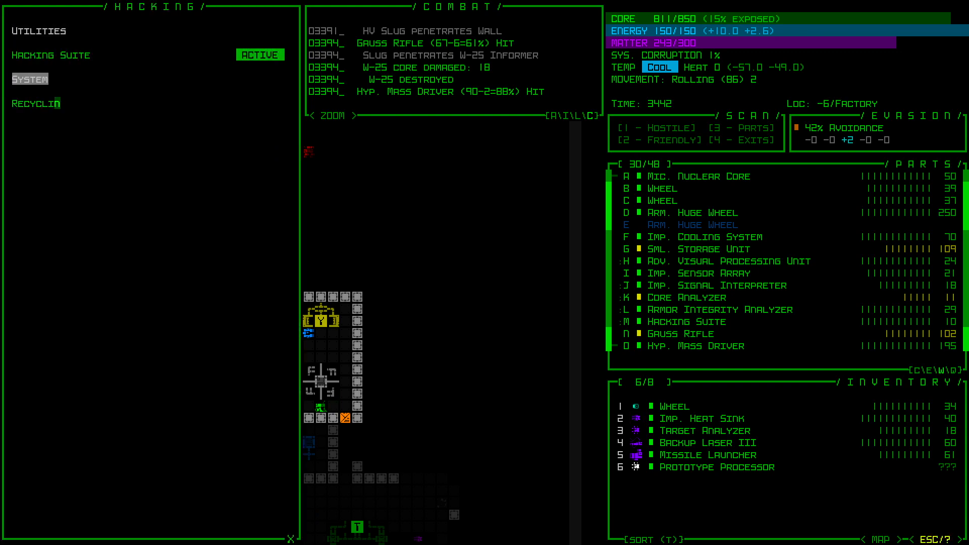
Step: Run Retrieve(Components) on Recycling Unit F006, then submit a Trojan manual command
left_click(35, 102)
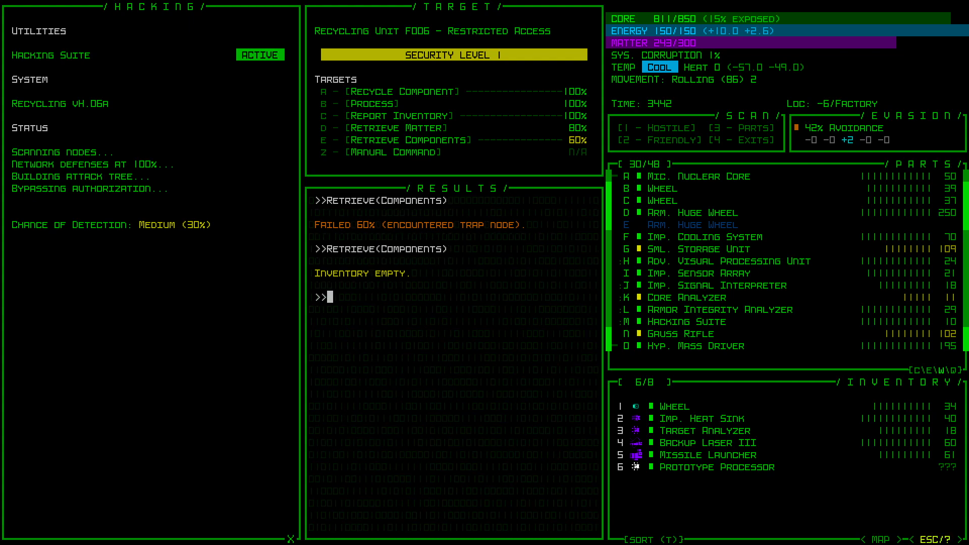
type("Trojan(Ma")
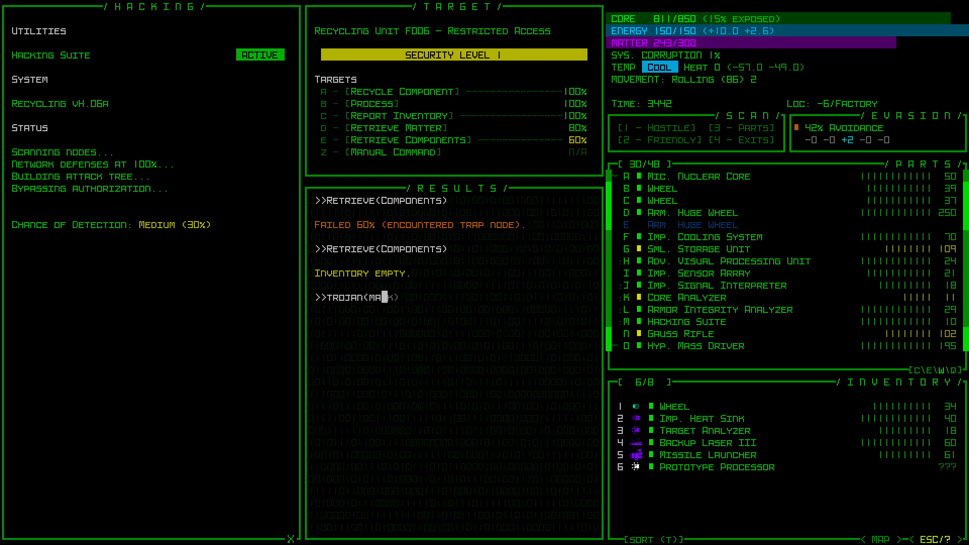
key("Enter")
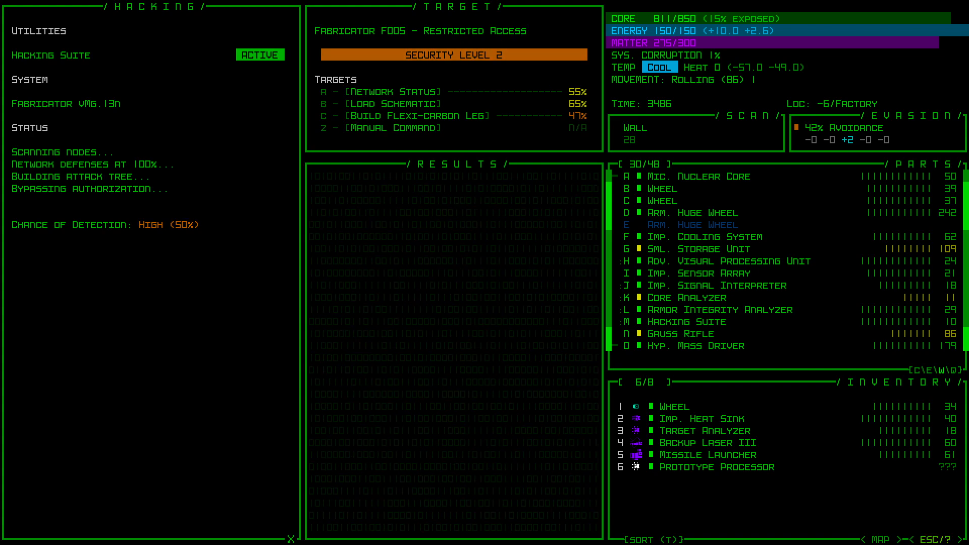
Step: Enter a manual Trojan command on Fabricator F005 targeting Fabnet
left_click(396, 103)
type("Trojan(")
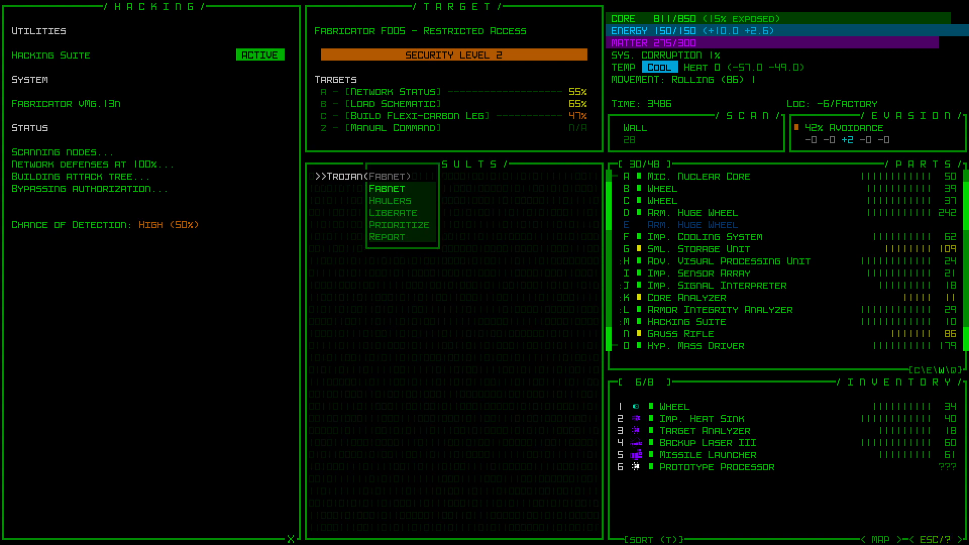
left_click(393, 212)
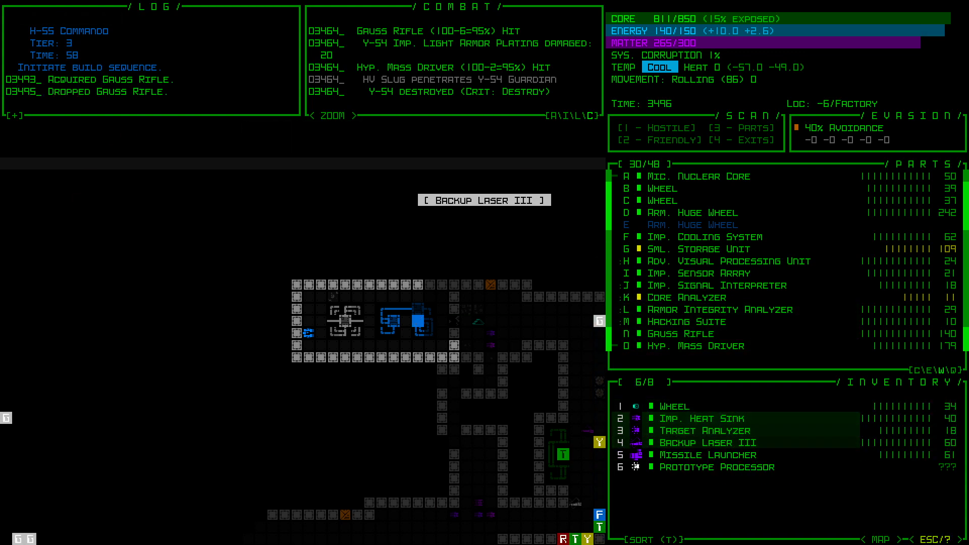
Step: Leave the fabricator terminal and return to the map to face the Y-54
left_click(710, 443)
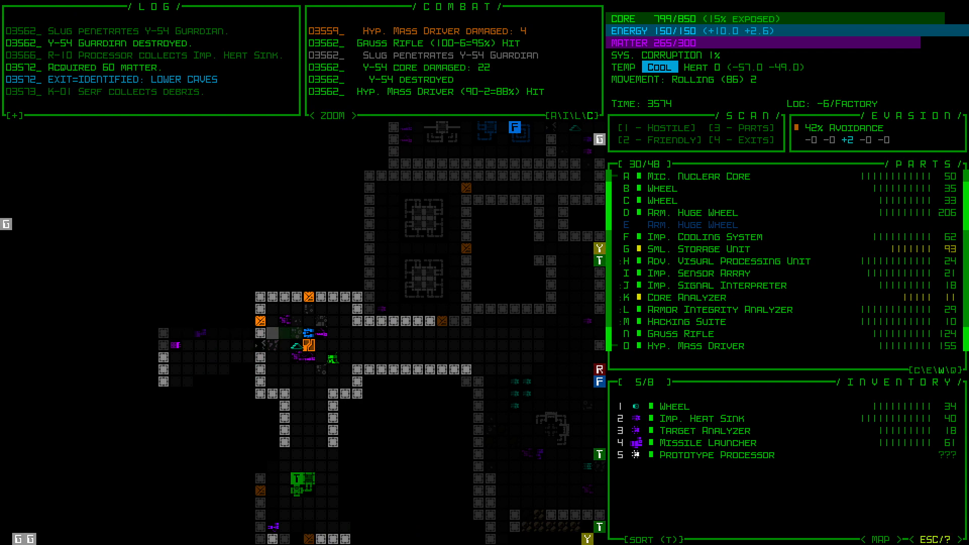
mouse_move(311, 321)
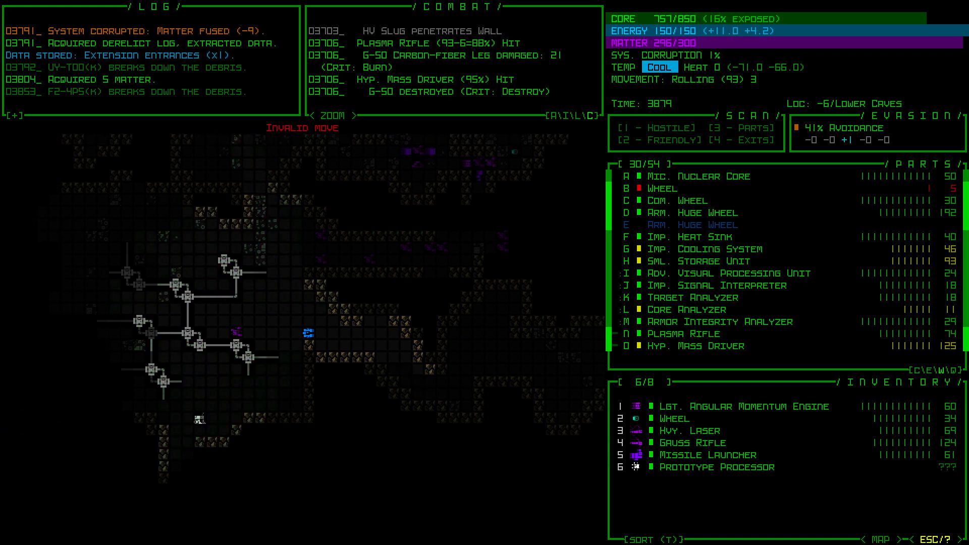
Step: Move the robot up toward the Lower Caves machinery cluster
key("up")
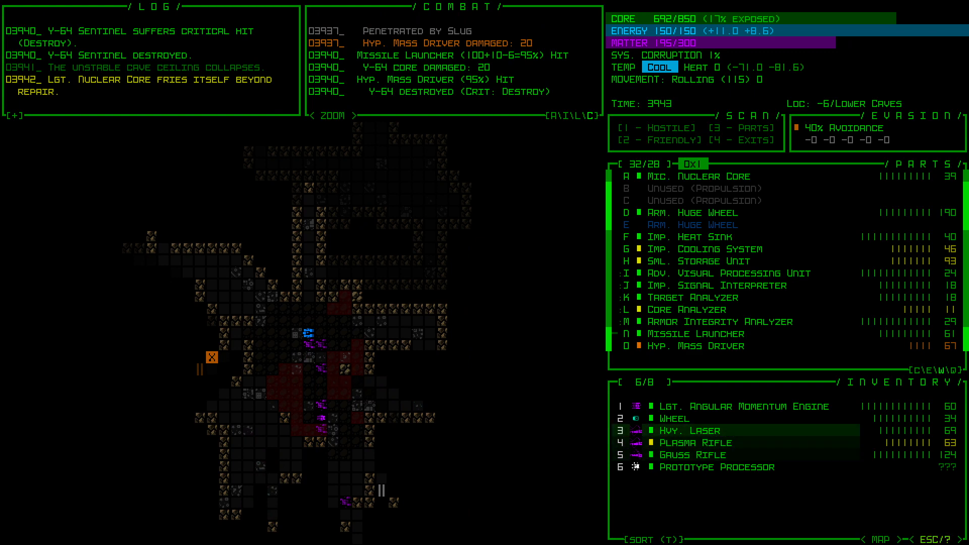
Step: Finish the Y-64 Sentinel with the mass driver and missile launcher
left_click(674, 418)
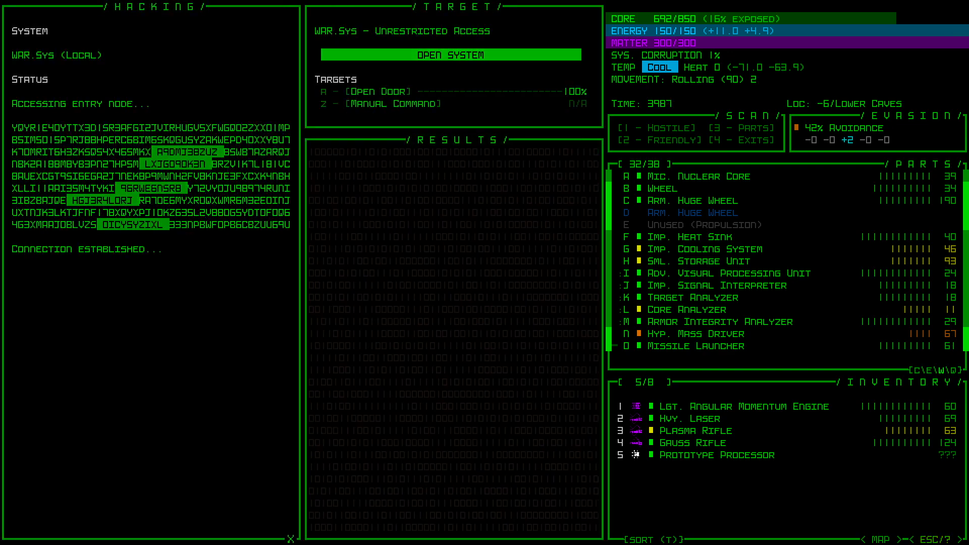
Step: Choose Open Door on the WAR.Sys terminal to unseal the heavy doors
left_click(450, 55)
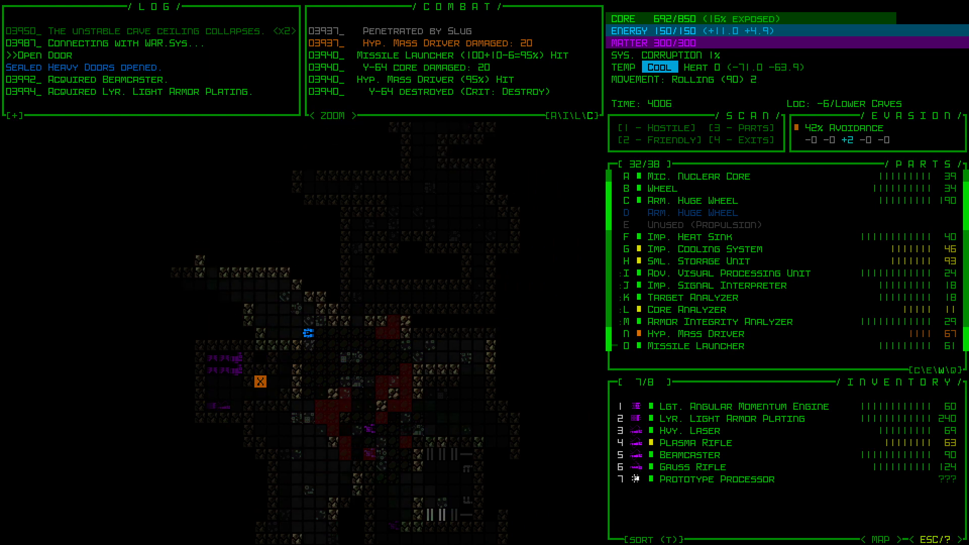
Step: Roll right toward the scrap pile beside the machine structure
key("Right")
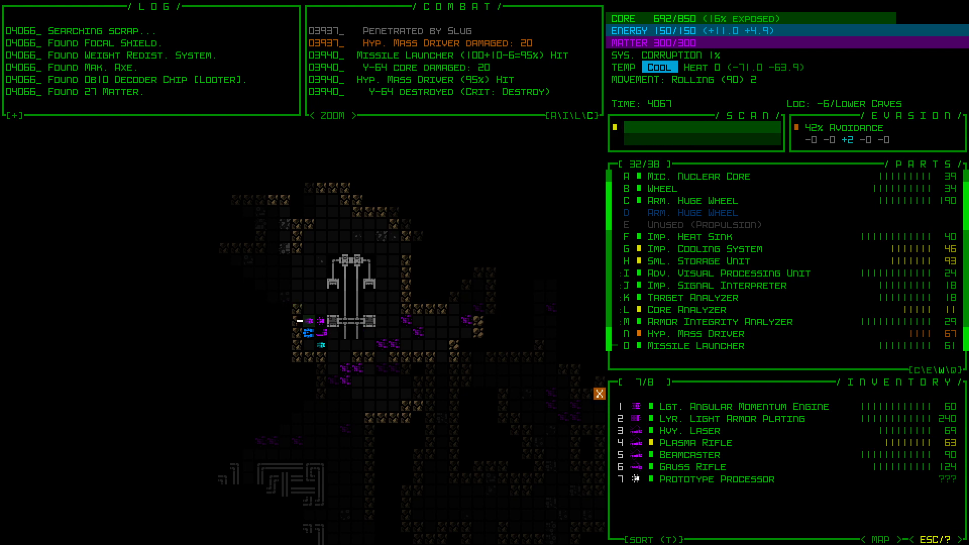
mouse_move(296, 321)
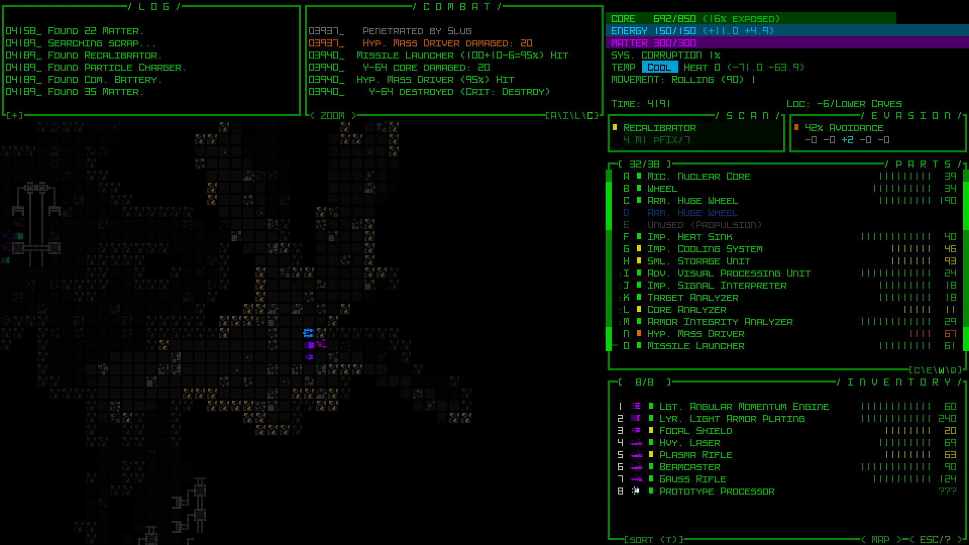
Step: Move the robot down through the Lower Caves while fighting the Y-64
key("down")
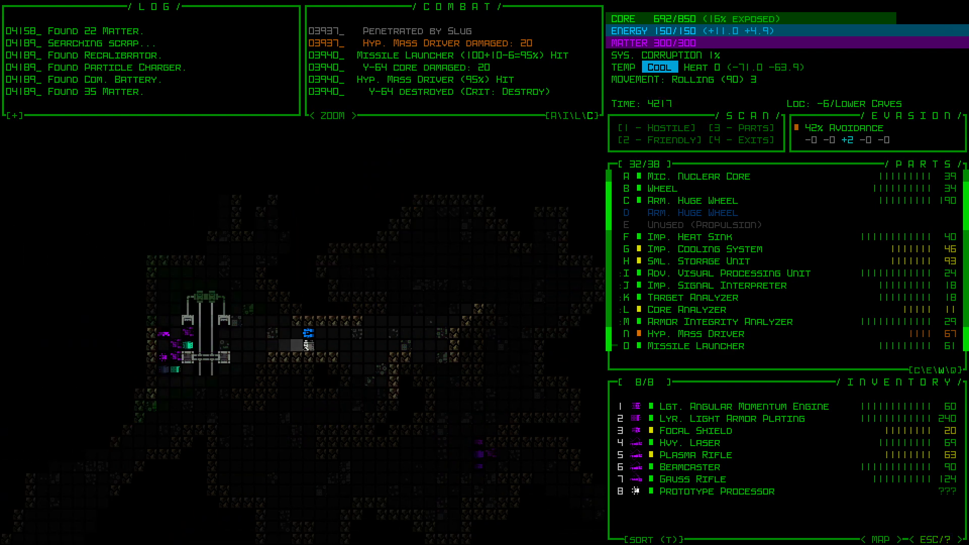
key("Down")
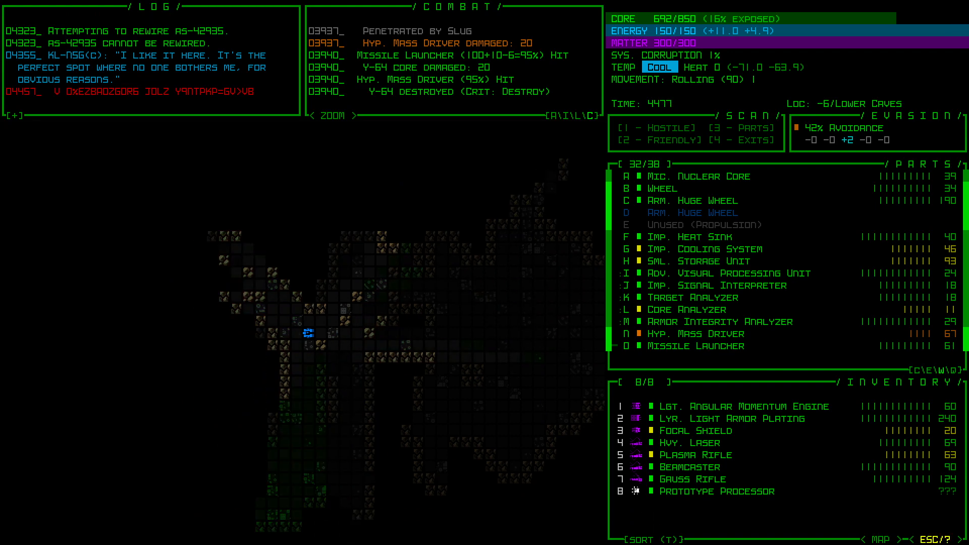
key("Down")
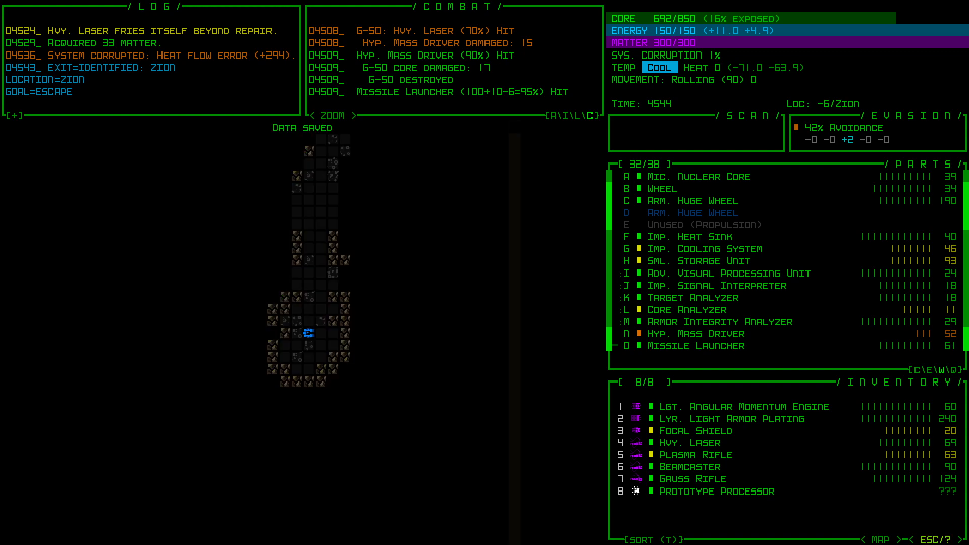
Step: Take the exit into Zion and let the arrival save
left_click(735, 334)
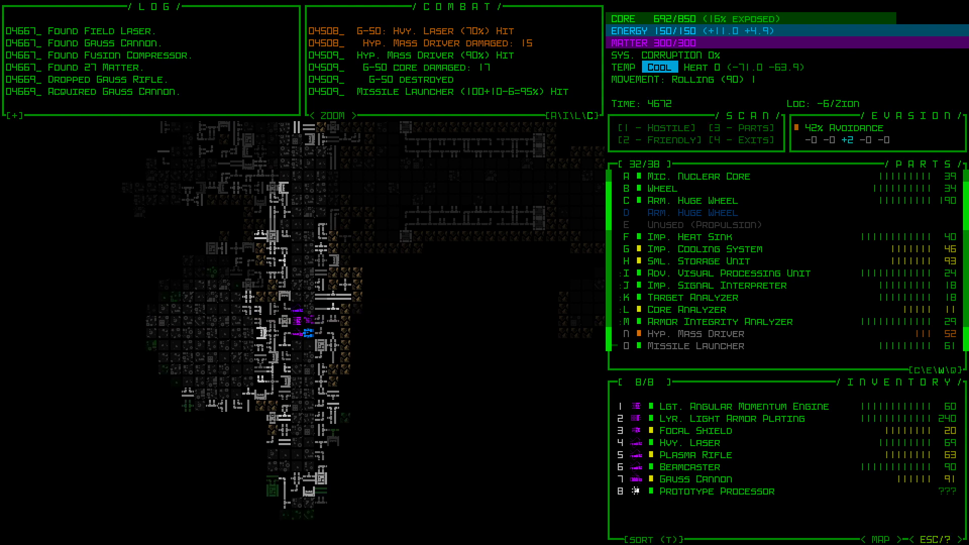
Step: Move down through Zion's scrap piles, swapping the Gauss Rifle for the Gauss Cannon
key("down")
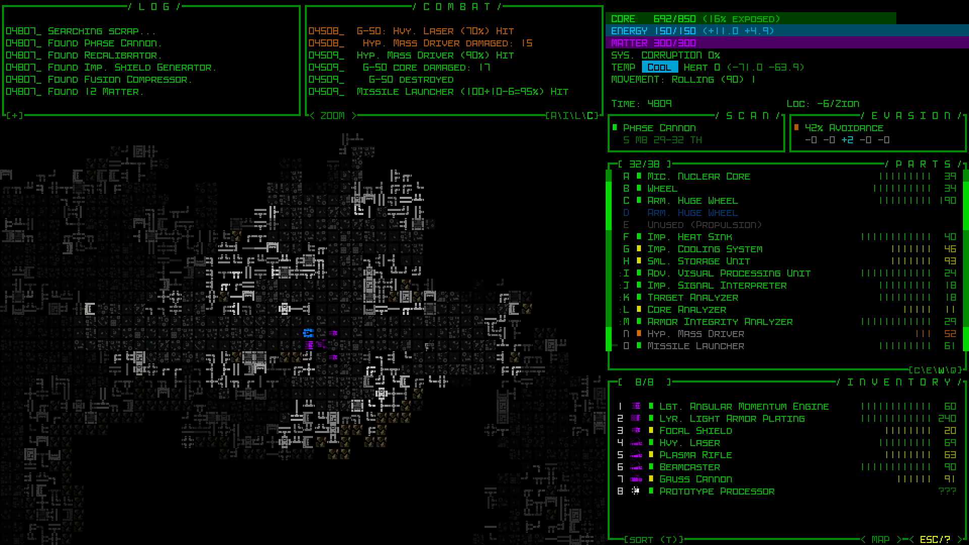
Step: Inspect the Phase Cannon from Zion's scrap in the scan window
left_click(686, 455)
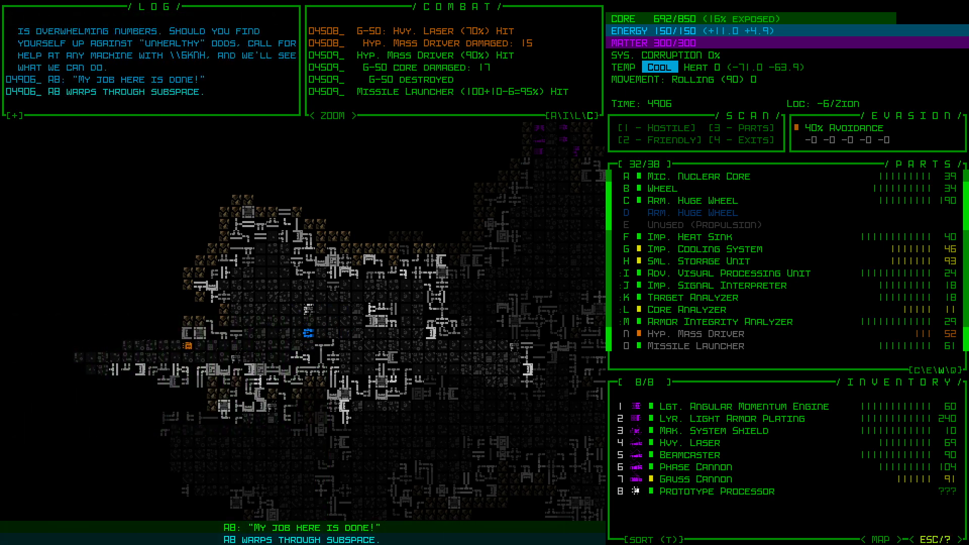
Step: Move left toward AB to receive its help code before it warps away
key("left")
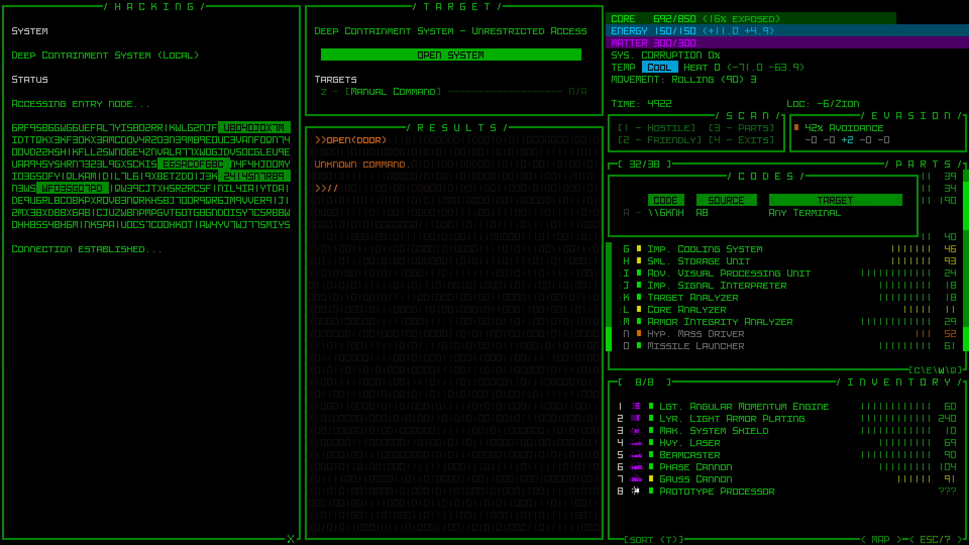
Step: Enter 'IAMADER' at the Deep Containment System, then head left through Zion
type("IAMADER")
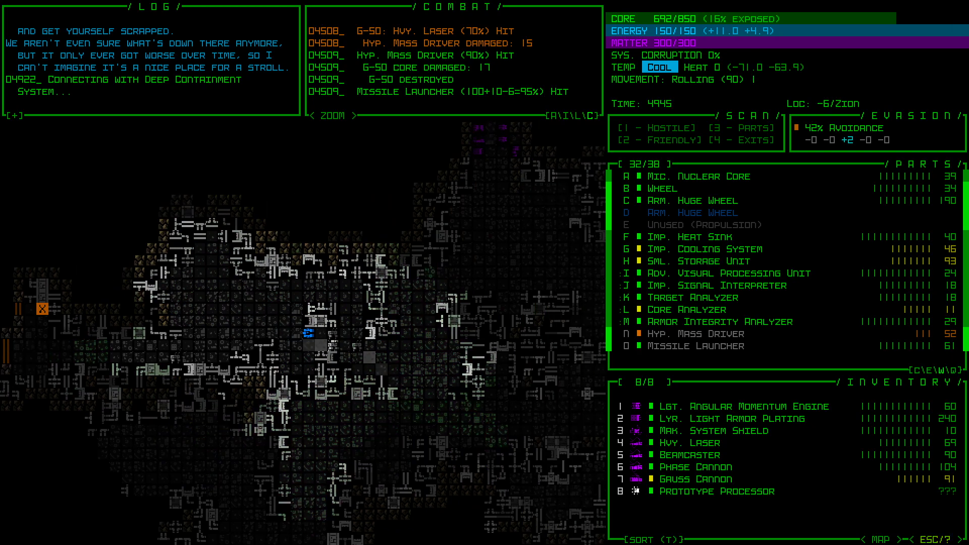
key("Left")
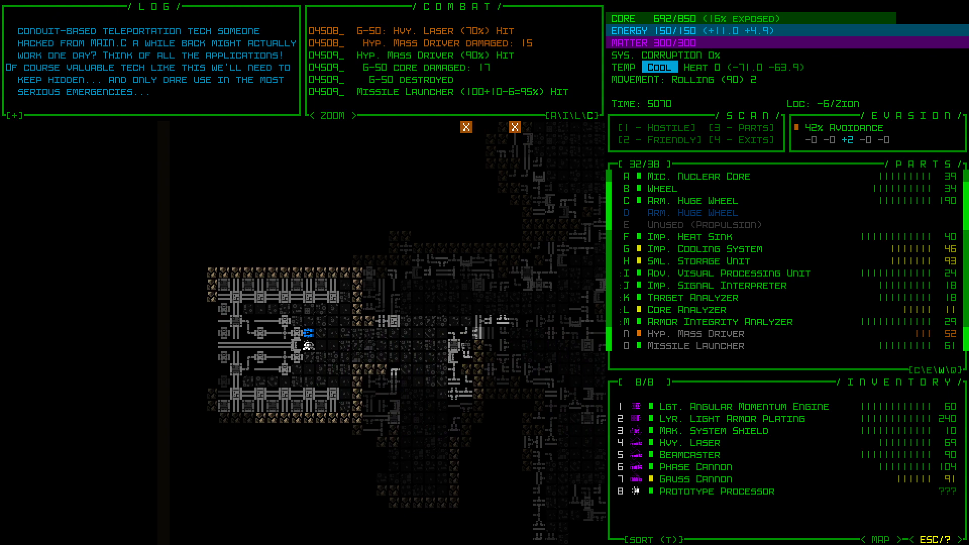
Step: Roll one step right into the walled lab discussing conduit teleportation tech
key("Right")
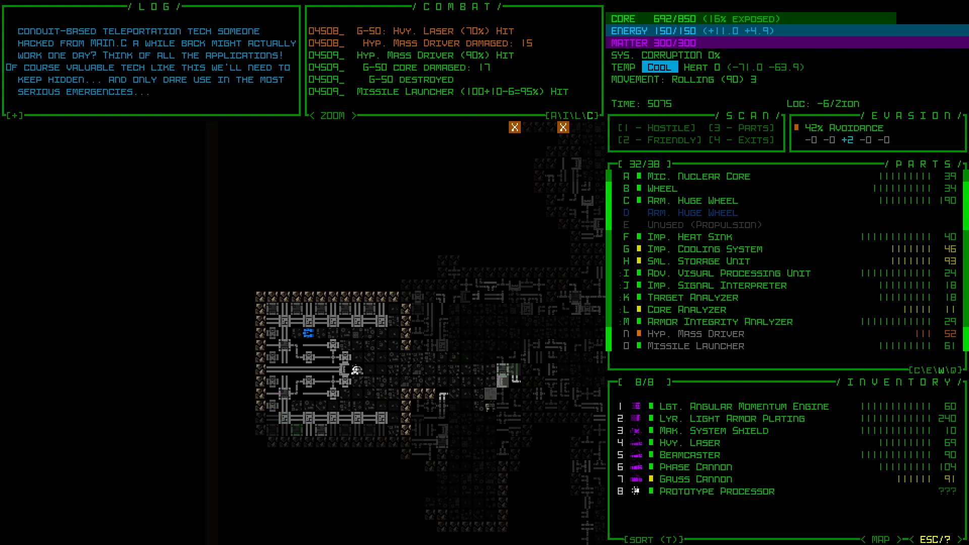